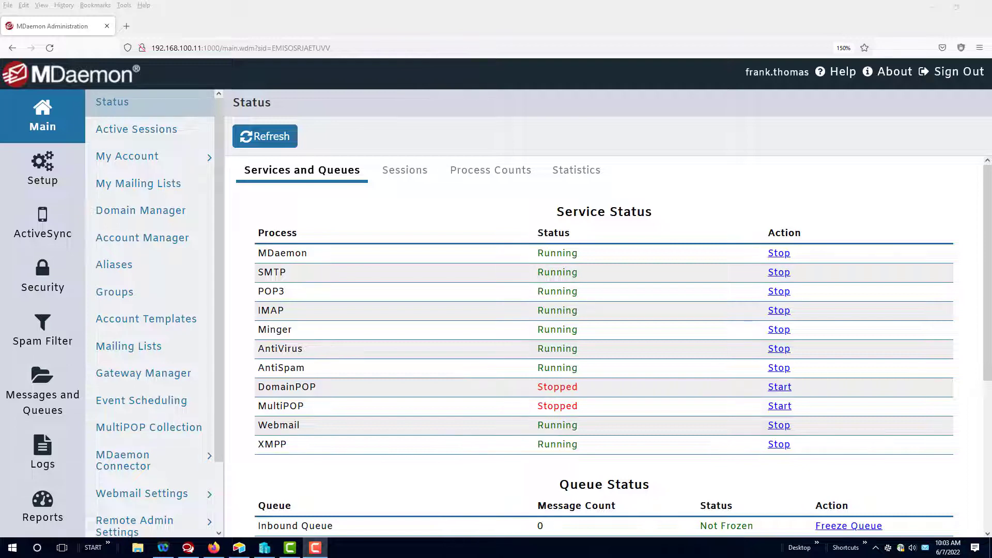
mouse_move(234, 272)
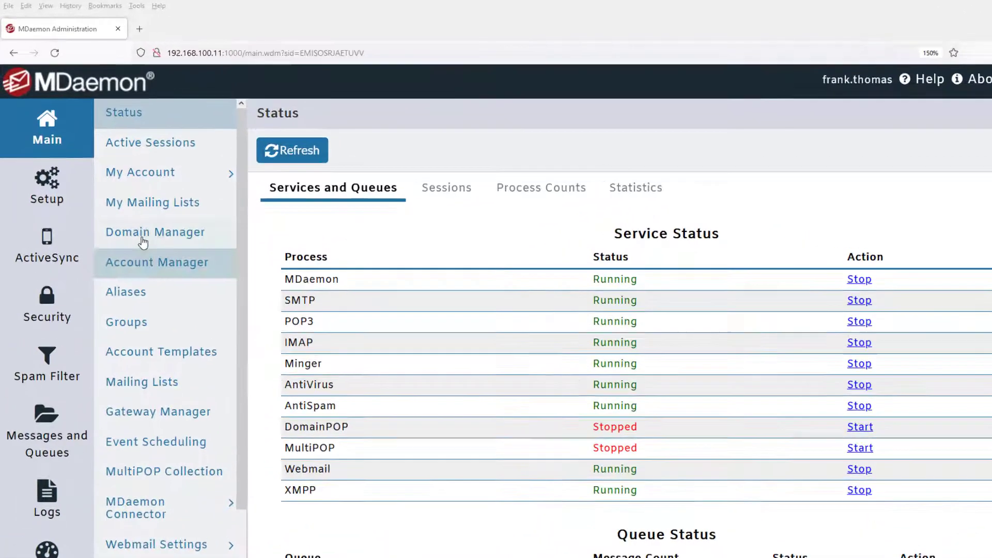
Step: Open Setup and expand the Account Settings group to reveal Passwords
left_click(46, 184)
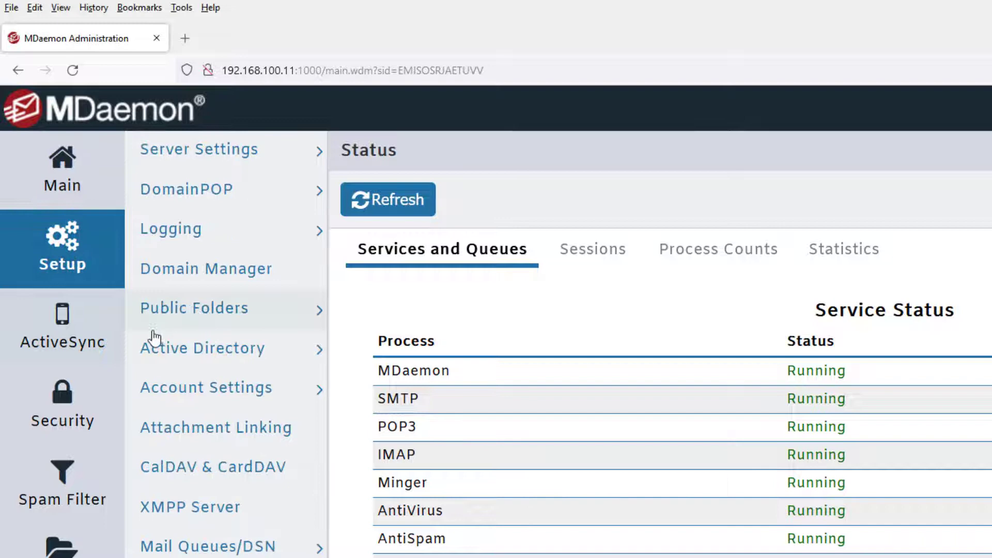
left_click(206, 387)
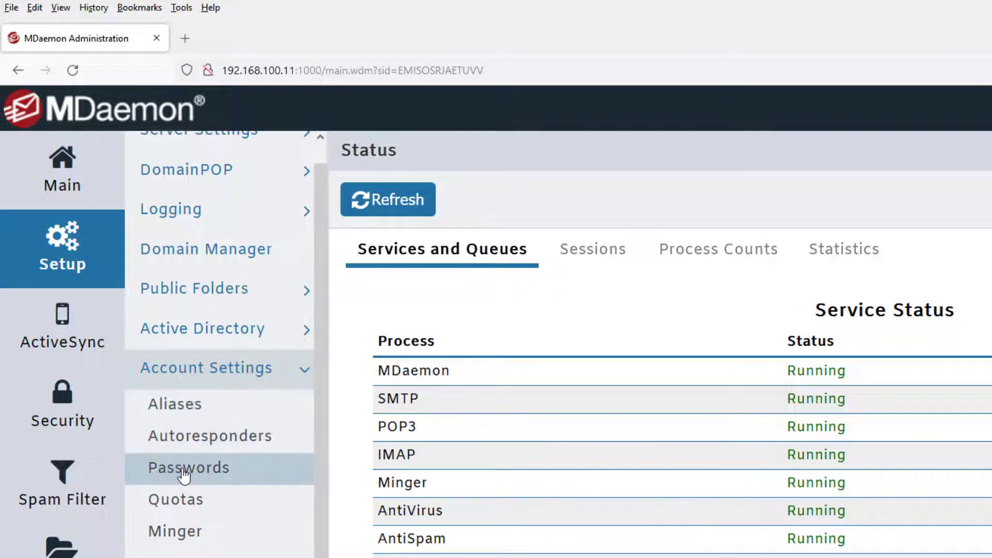
Step: In Password Settings, require a special character and open the bad password file
left_click(188, 468)
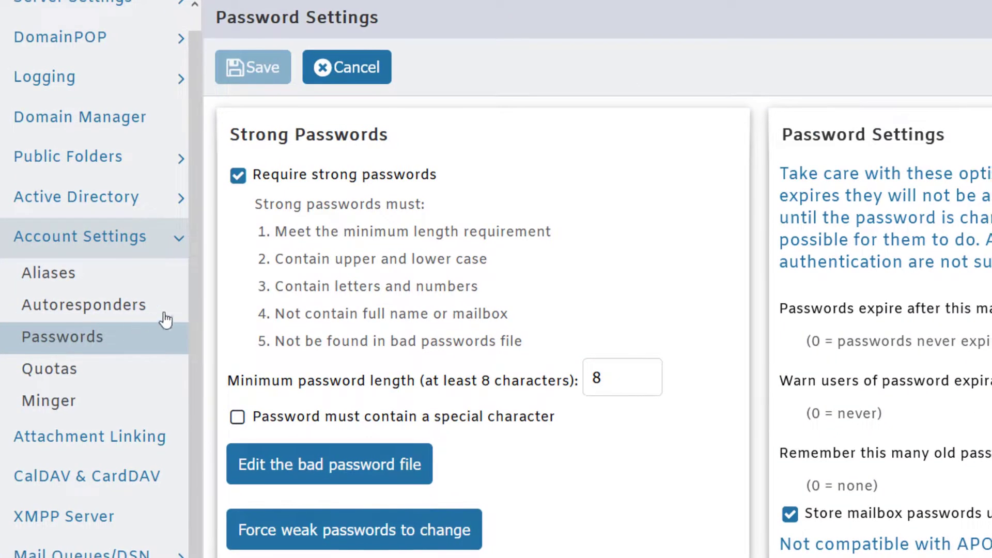
mouse_move(237, 189)
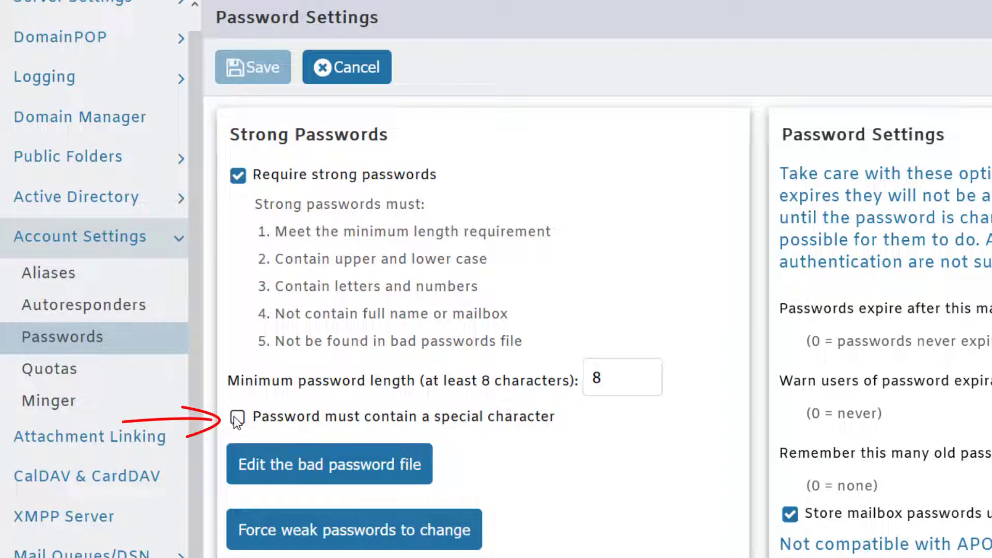
left_click(237, 417)
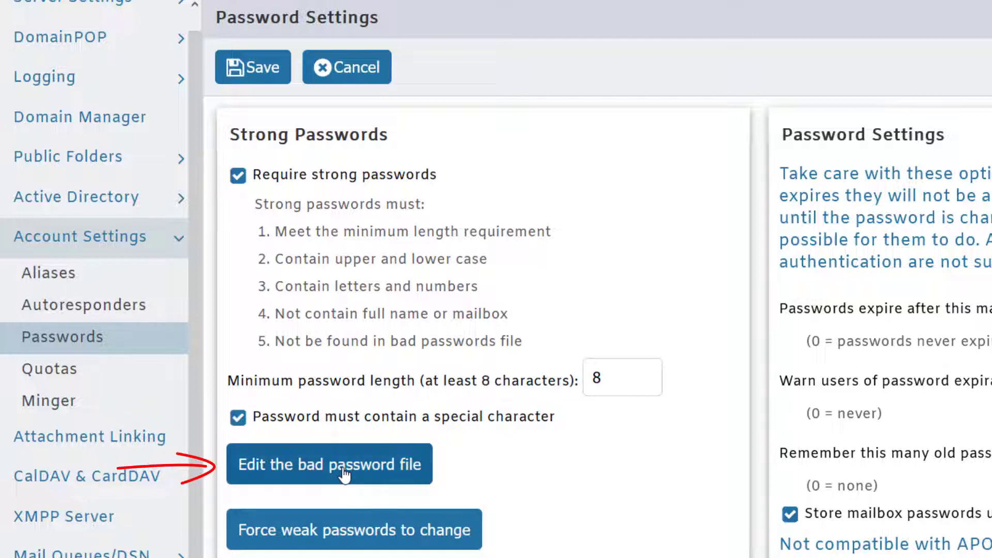
left_click(329, 463)
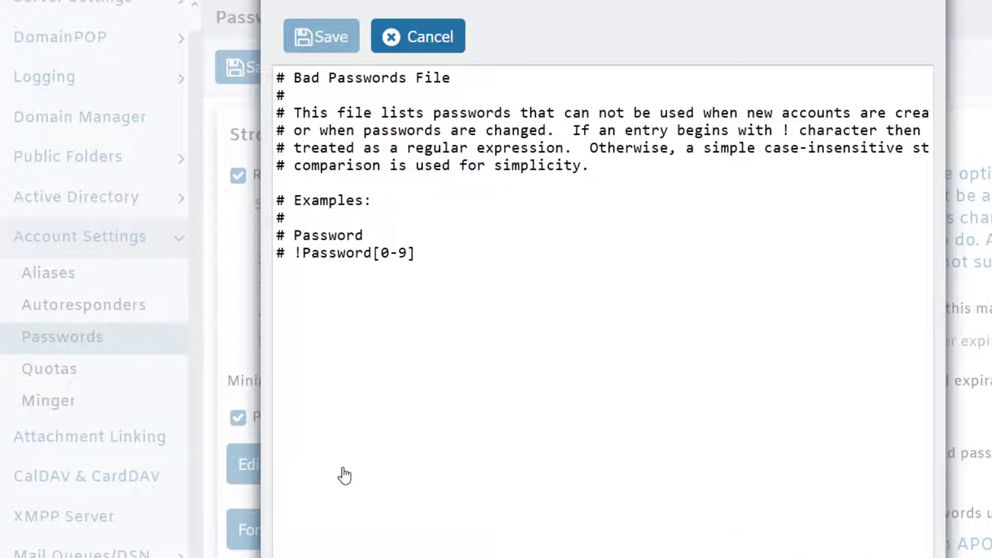
Step: Add password[0-9], letmein and abc123 on separate lines of the bad password file
left_click(362, 322)
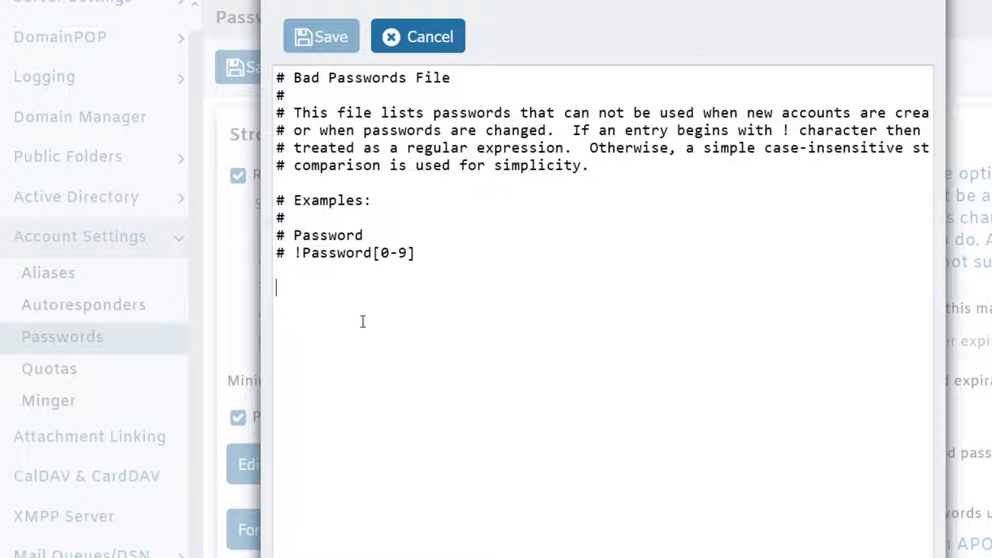
type("password")
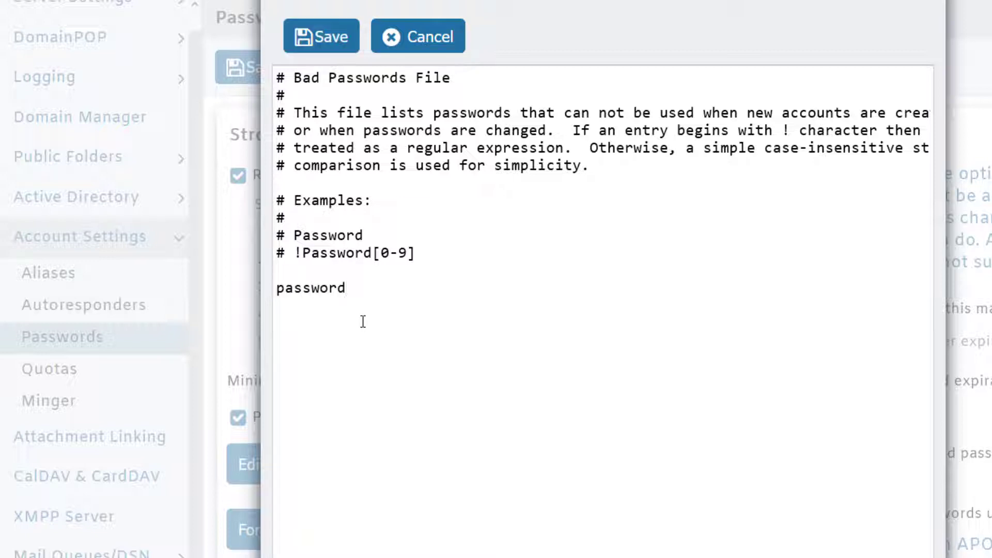
left_click(345, 288)
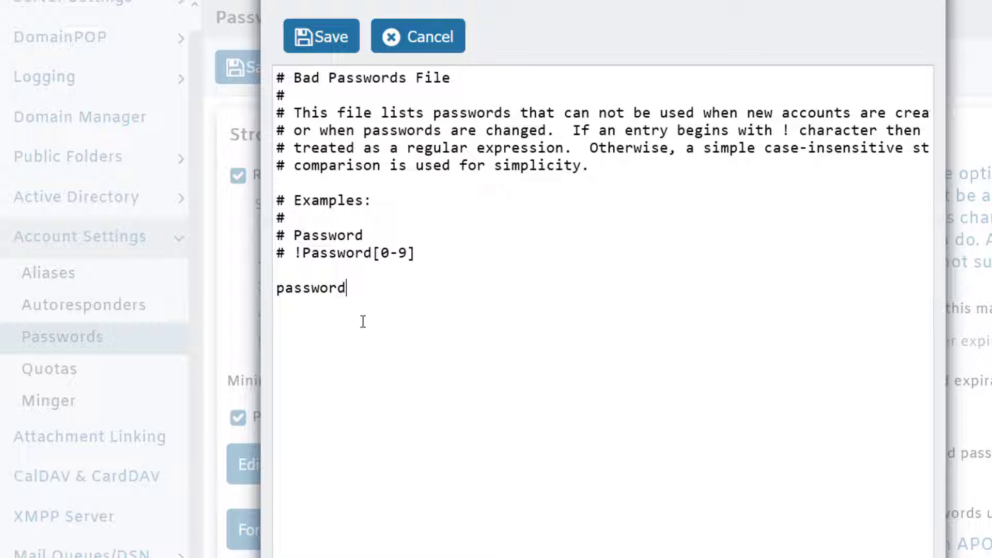
type("[")
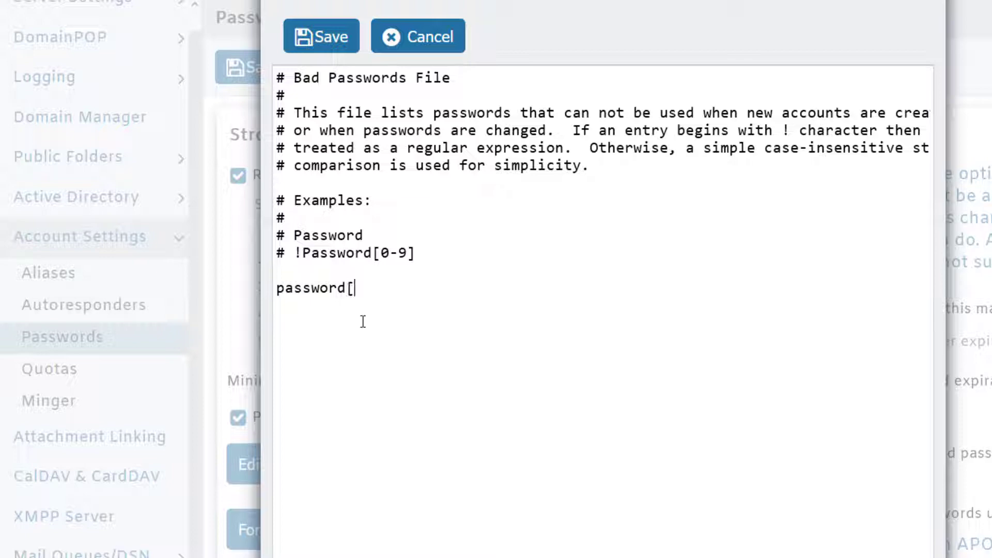
type("0")
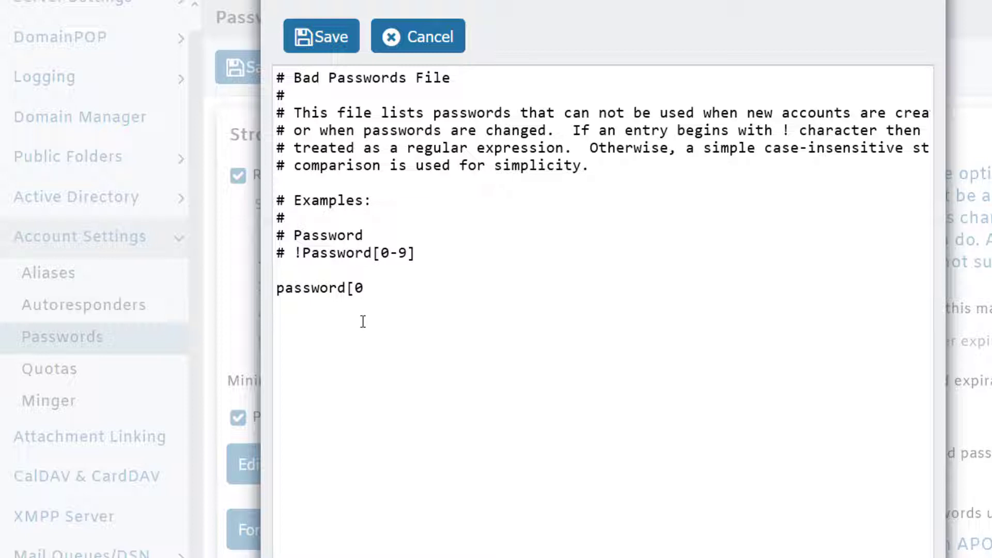
type("-9")
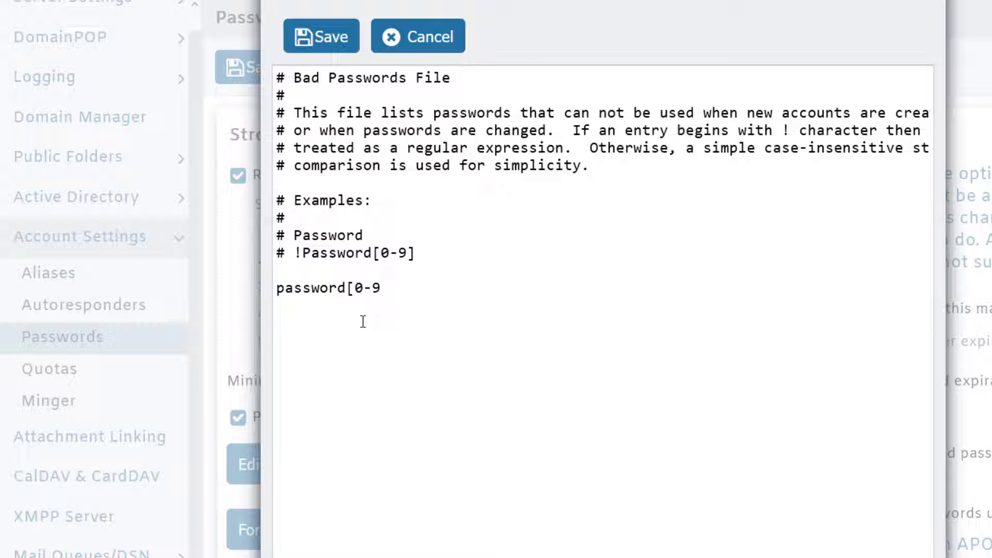
type("]")
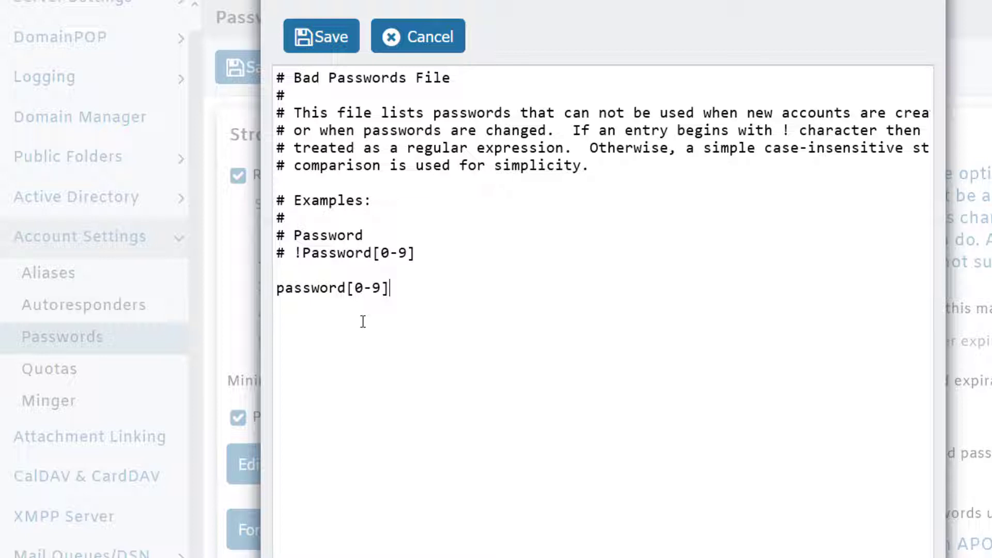
key("Return")
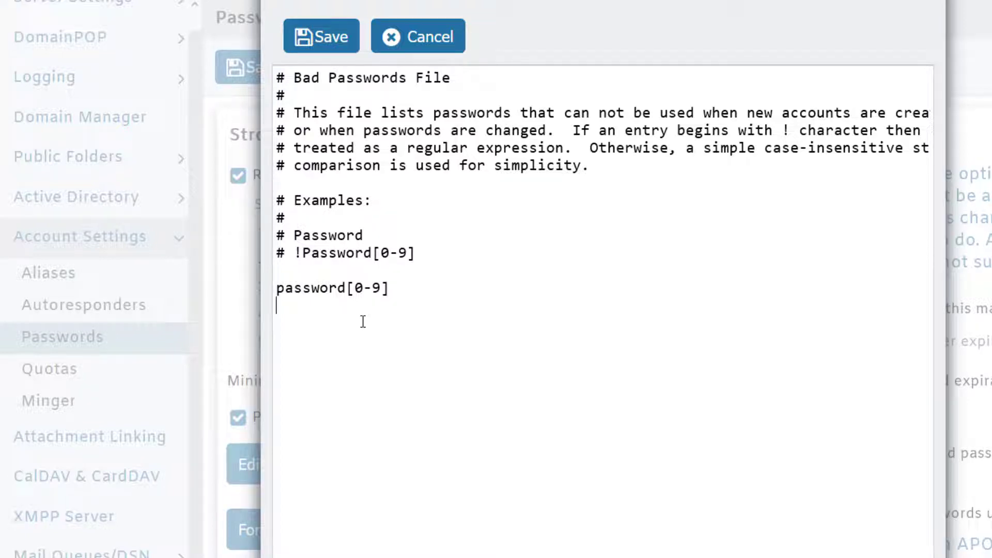
type("letmein")
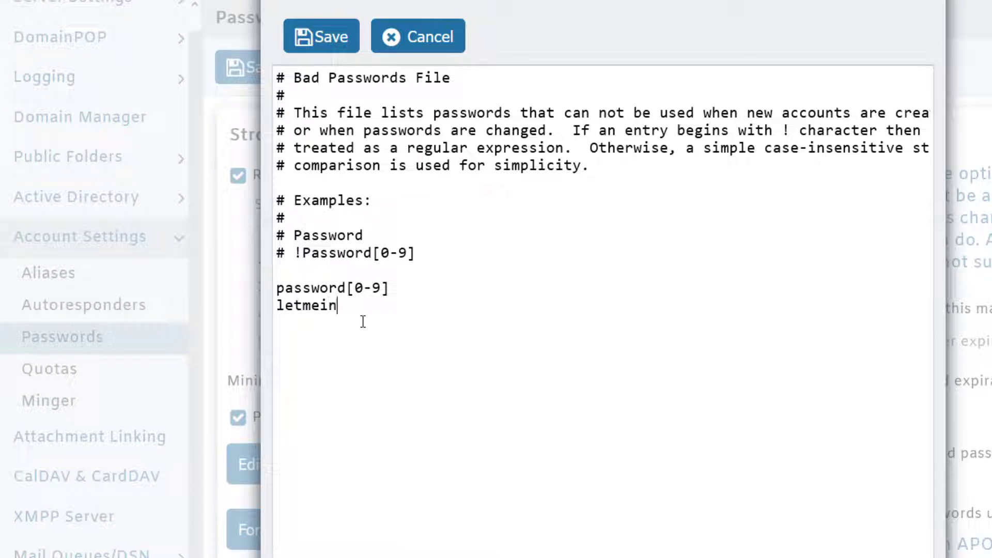
type("a")
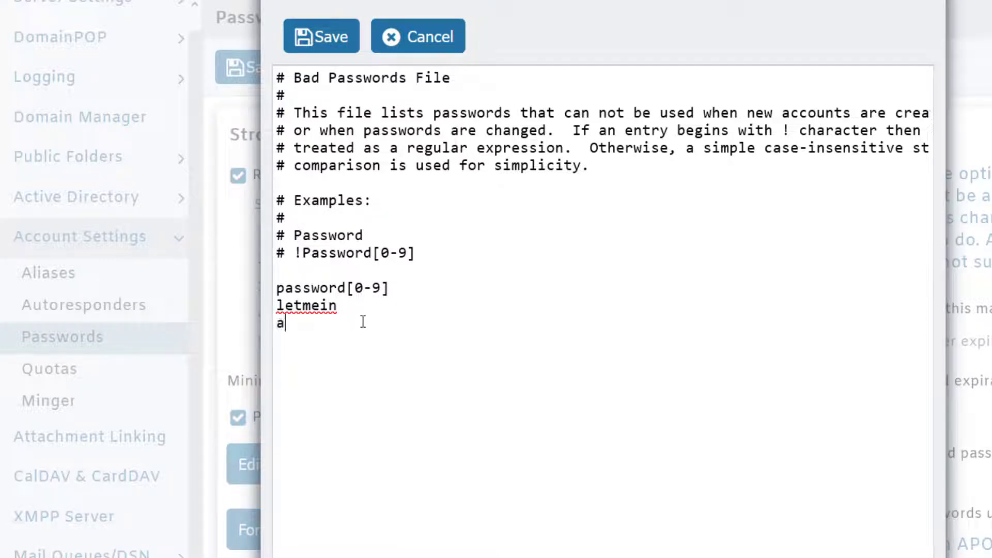
type("bc123")
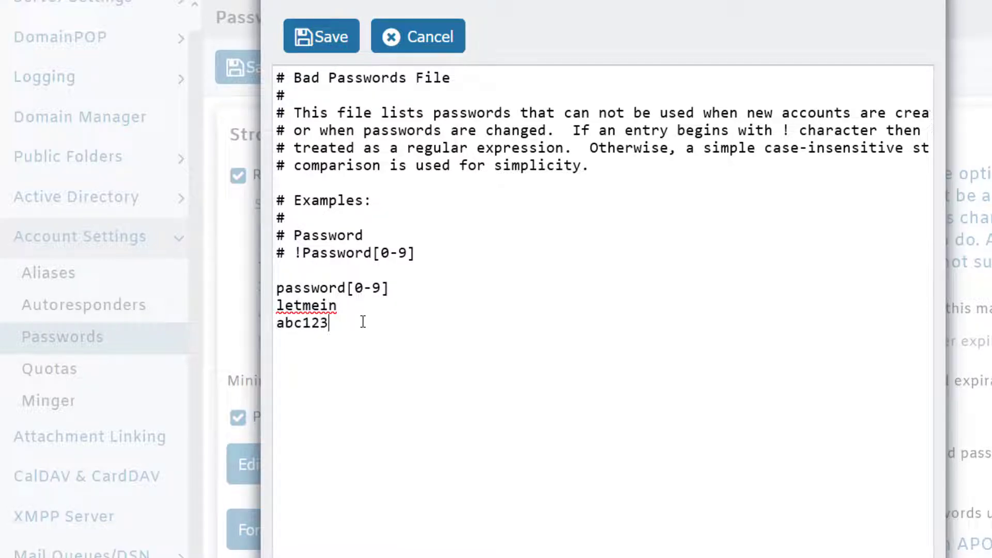
key("Return")
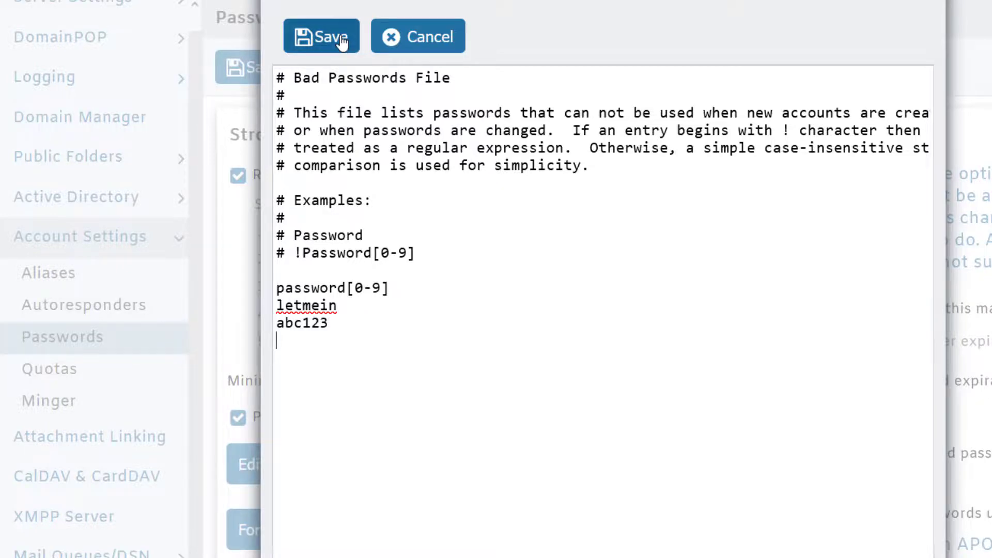
Step: Save the bad password file and scroll down Password Settings to the weak-password options
left_click(321, 36)
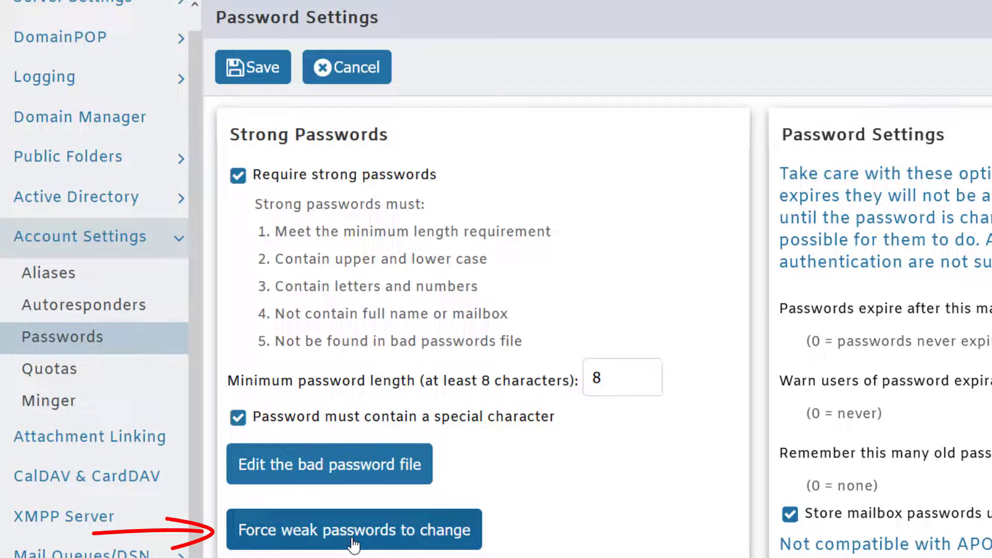
mouse_move(322, 544)
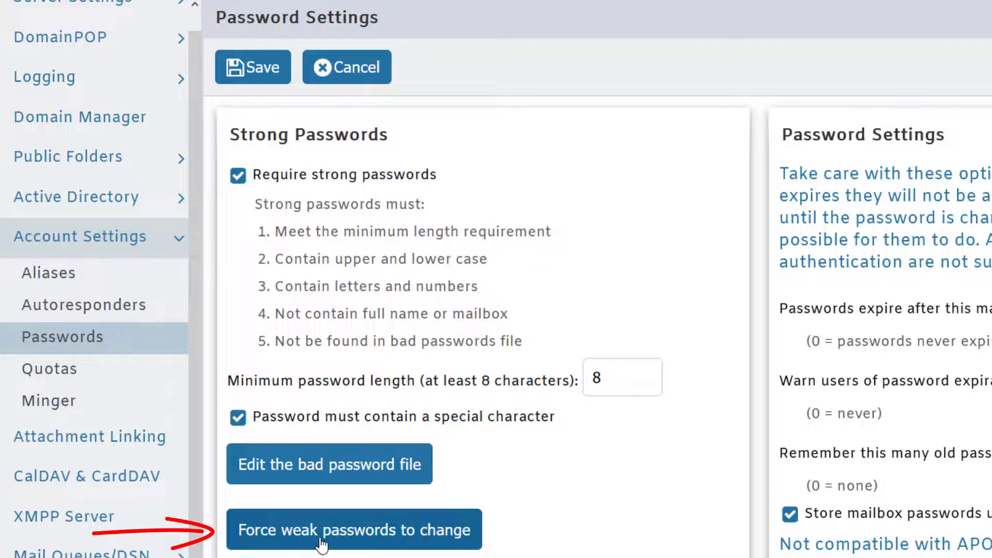
mouse_move(345, 545)
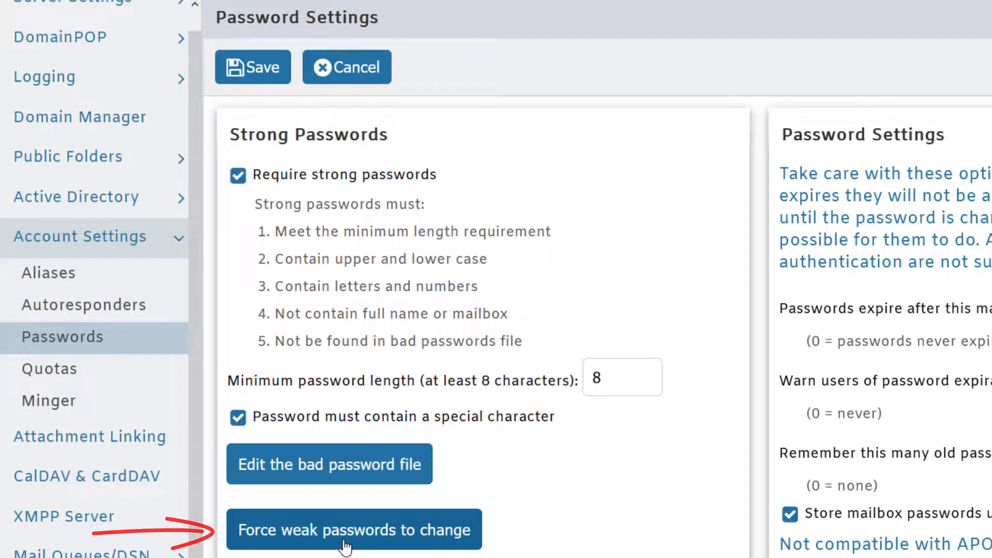
scroll("down", 3)
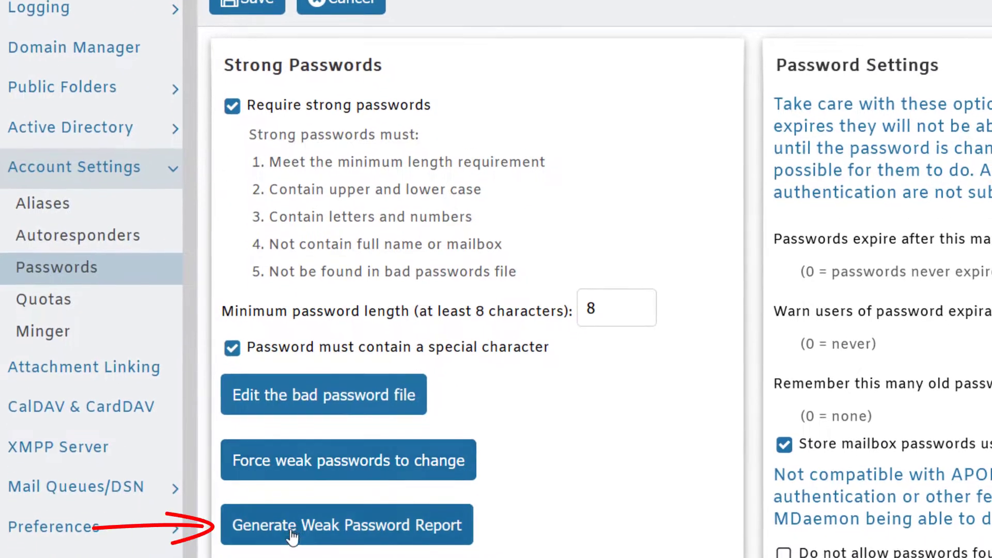
mouse_move(322, 538)
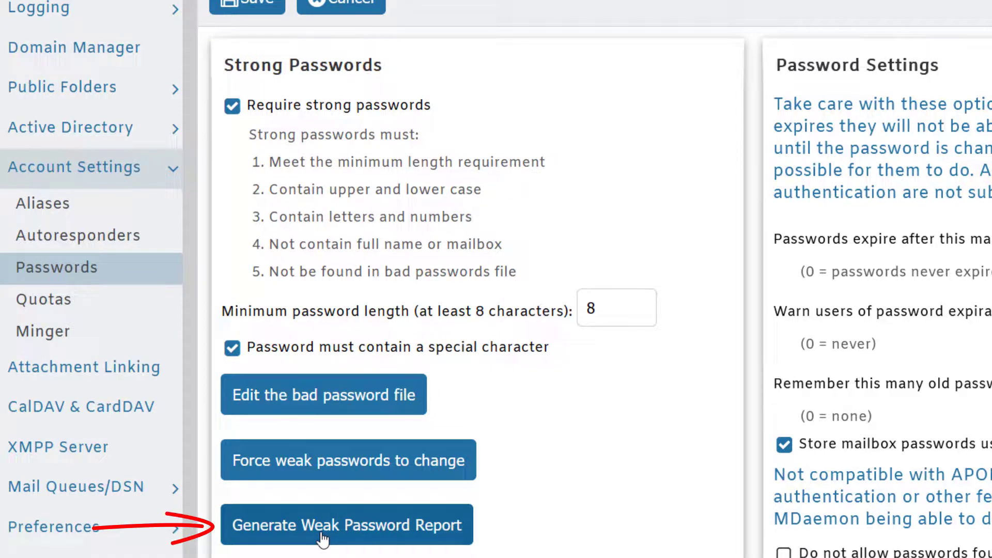
left_click(347, 524)
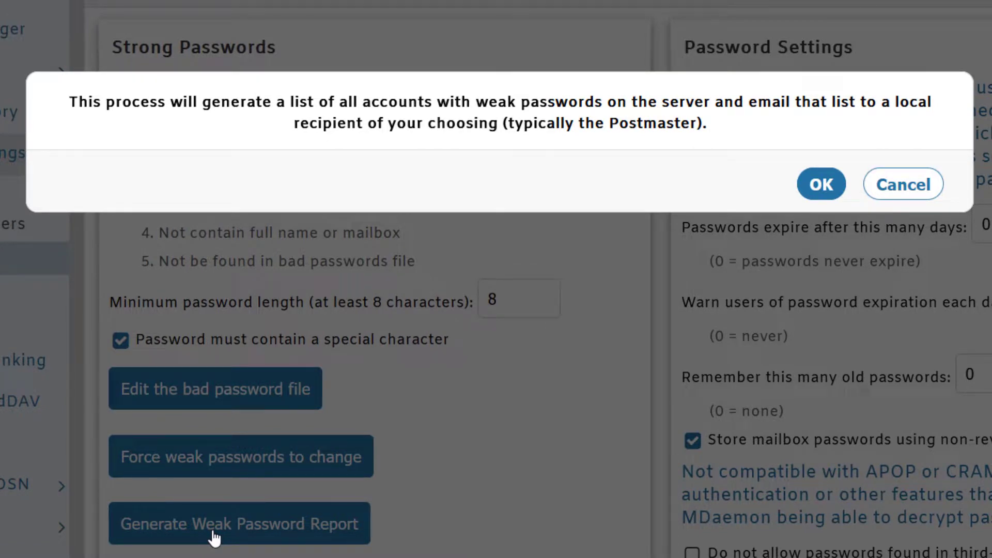
left_click(821, 184)
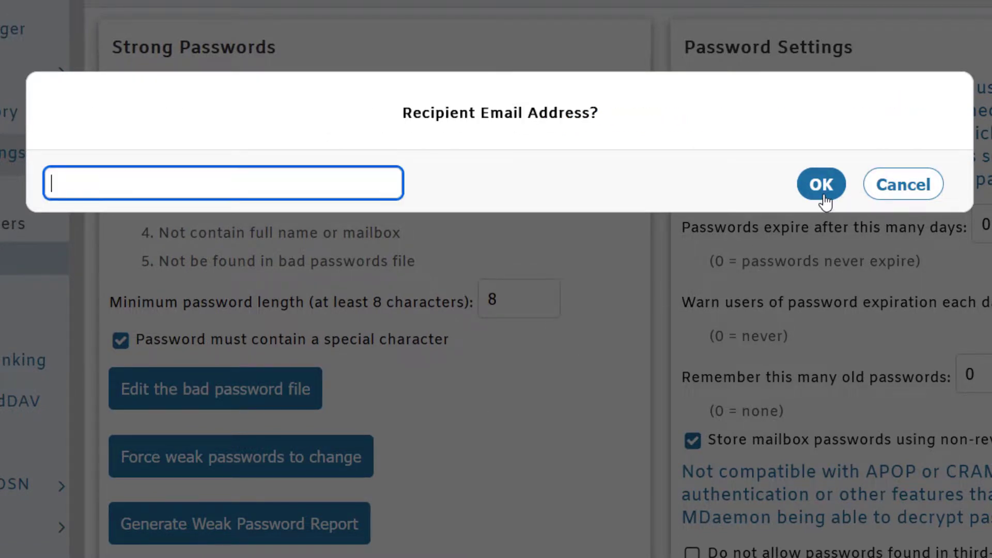
type("frank.thomas")
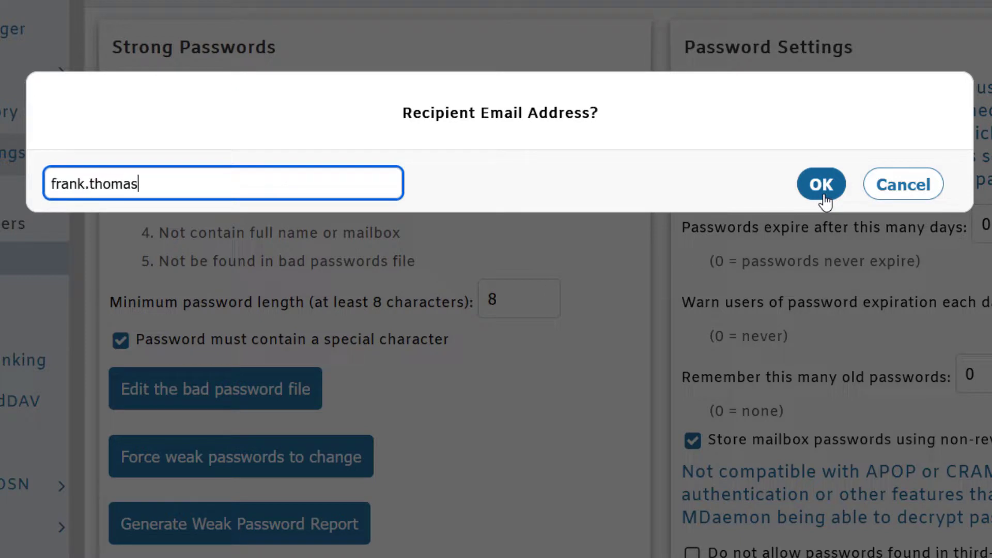
left_click(820, 184)
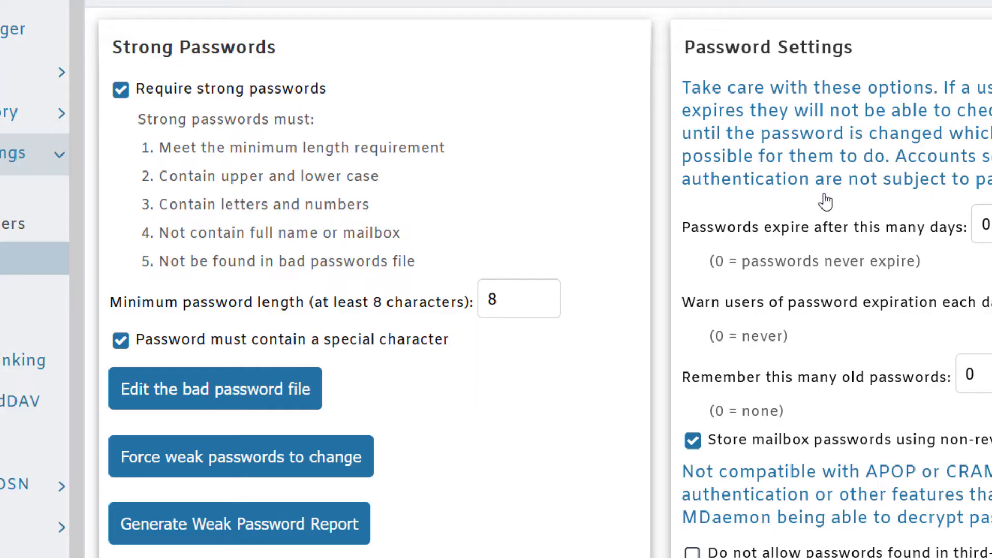